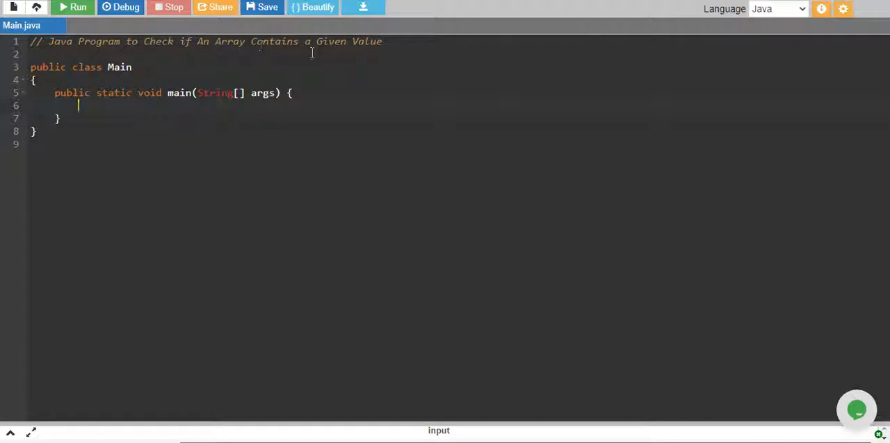
Step: Declare int[] arr = {1,2,3,4,5,6,7,8,9}; in main
{"action": "type", "text": "int["}
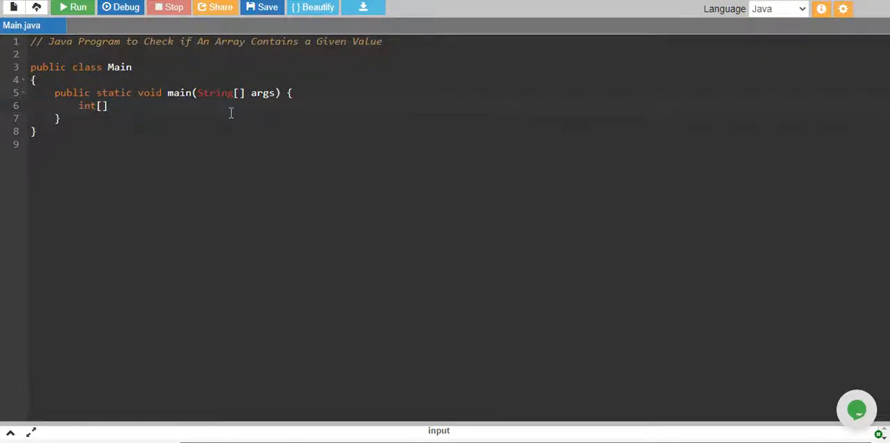
{"action": "type", "text": "arr = {"}
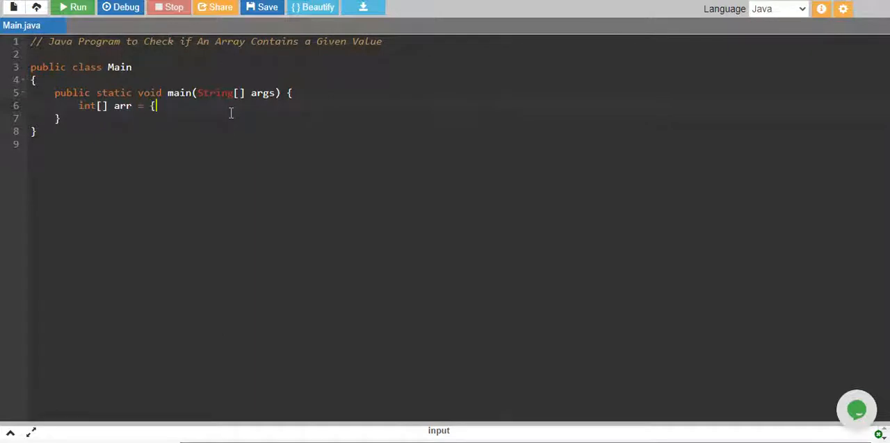
{"action": "type", "text": "1,2,3,4,5,"}
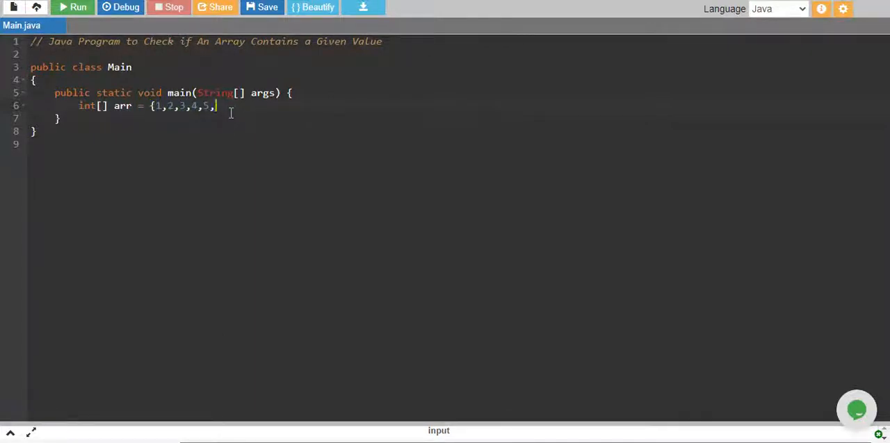
{"action": "type", "text": "6,7,8,9};"}
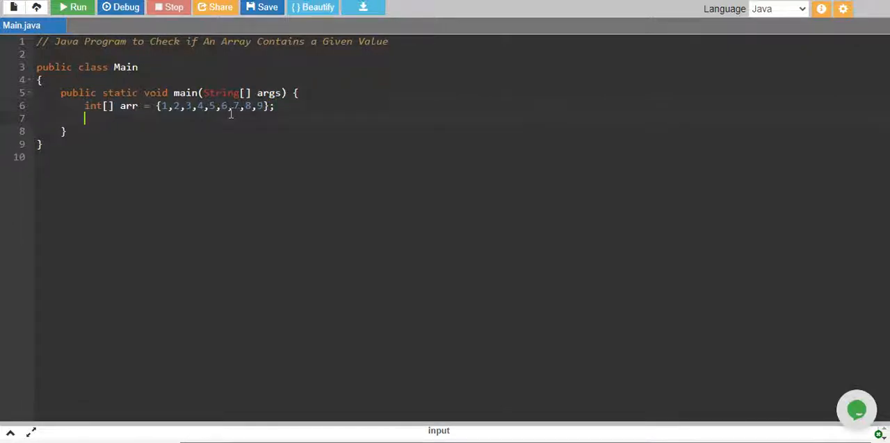
Step: Declare int find = 5 as the value to search for
{"action": "type", "text": "int"}
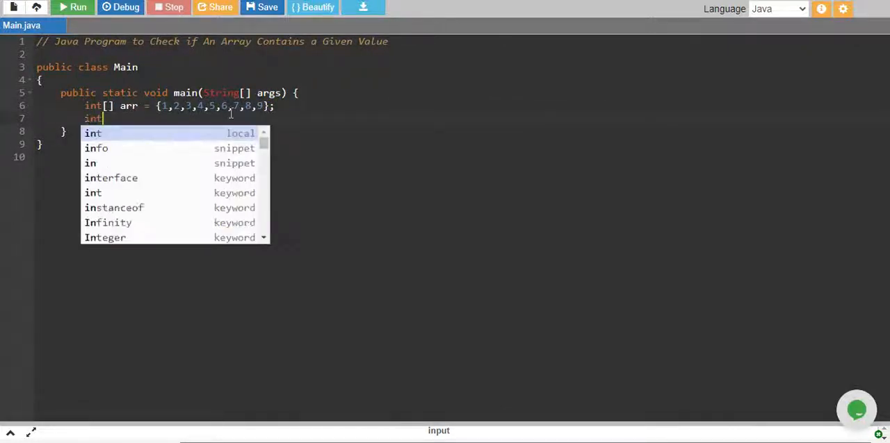
{"action": "type", "text": "value"}
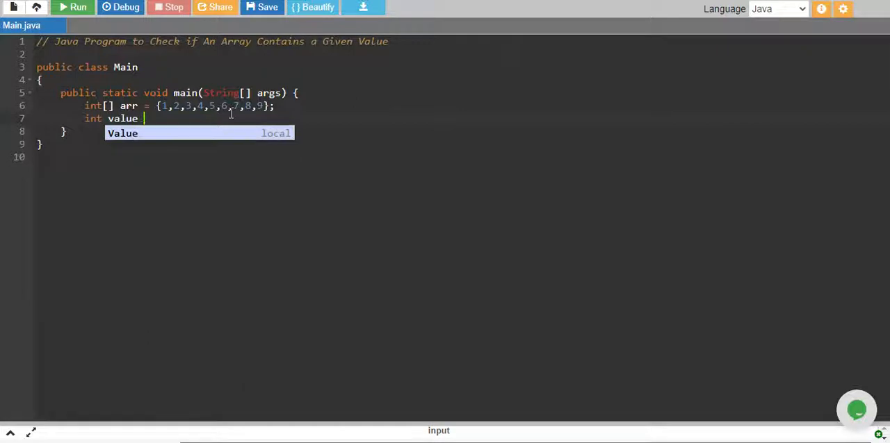
{"action": "type", "text": "f"}
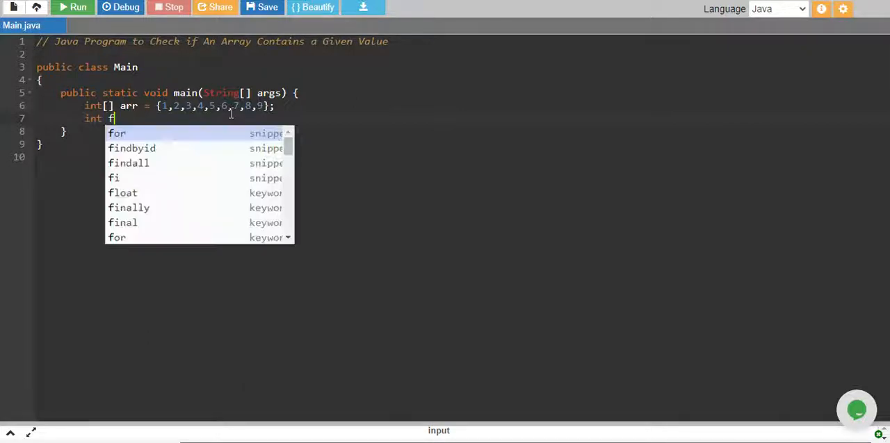
{"action": "type", "text": "ind ="}
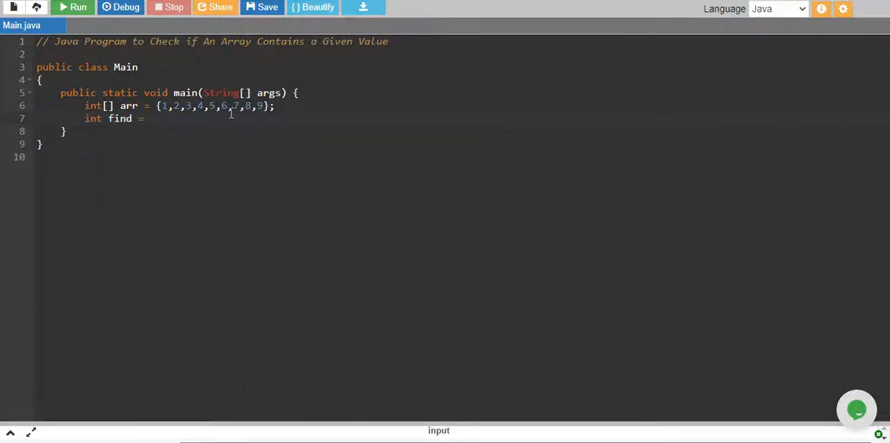
{"action": "type", "text": "5"}
{"action": "type", "text": "boolean check = false"}
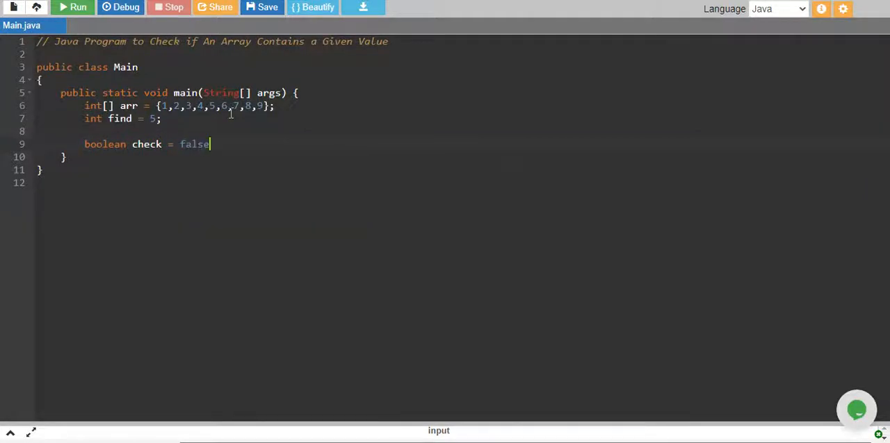
Step: Write a for-each loop setting check = true and breaking when element == find
{"action": "type", "text": ";"}
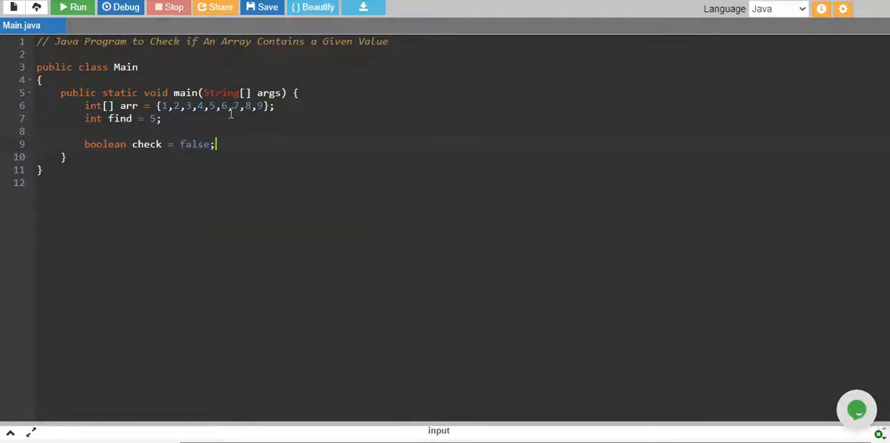
{"action": "type", "text": "for("}
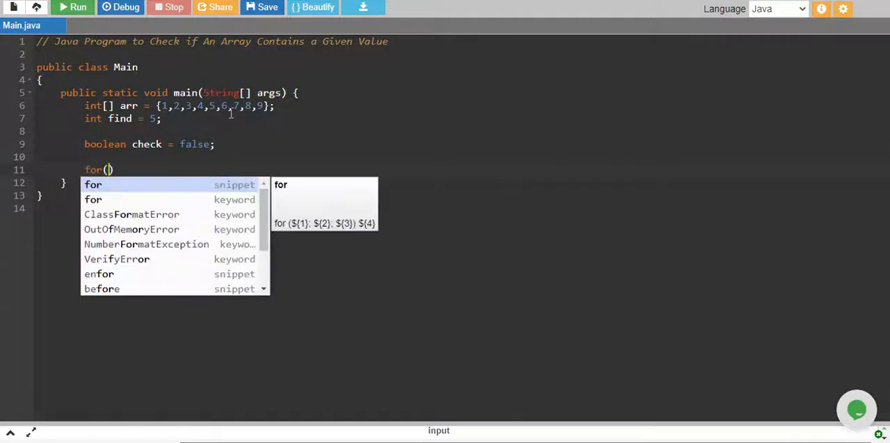
{"action": "type", "text": "int element: arr"}
{"action": "type", "text": "if"}
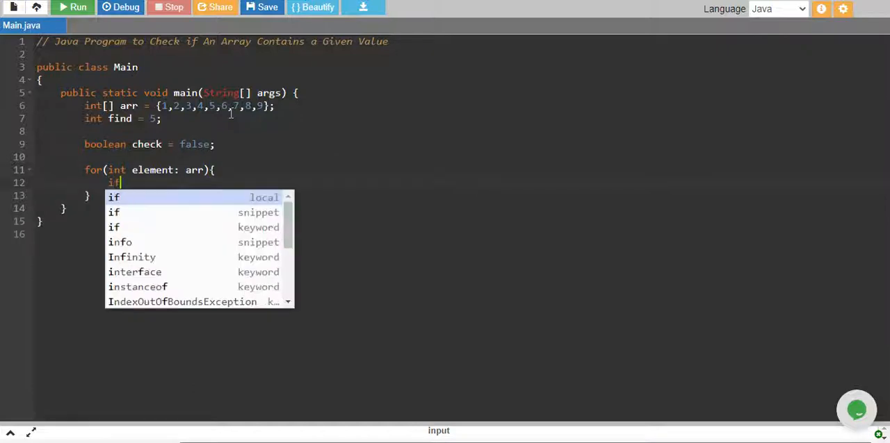
{"action": "type", "text": "(element"}
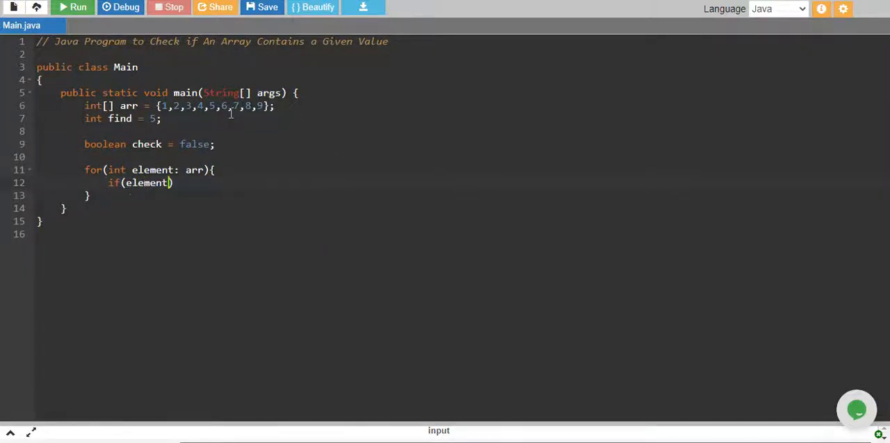
{"action": "type", "text": "=="}
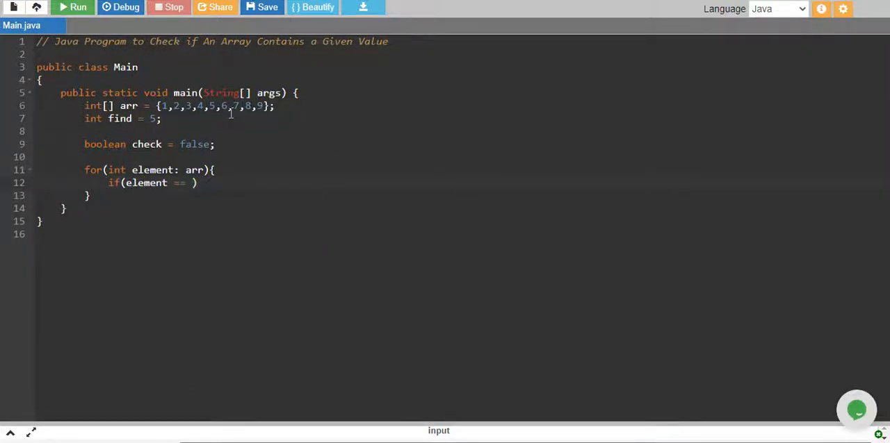
{"action": "type", "text": "find"}
{"action": "type", "text": "check = true;"}
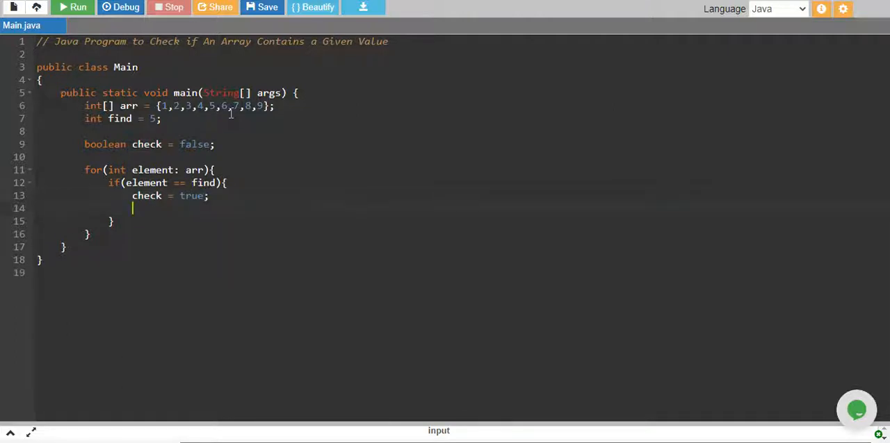
{"action": "type", "text": "break;"}
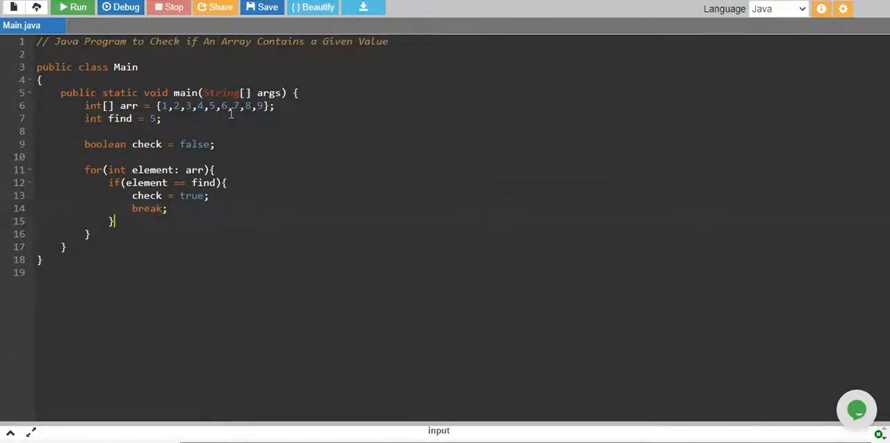
Step: Add if(check) printing find + " is found"
{"action": "type", "text": "if"}
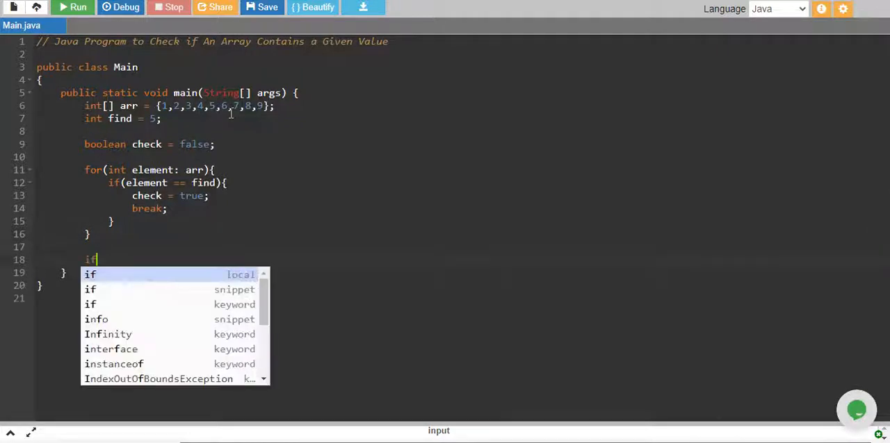
{"action": "type", "text": "(check)"}
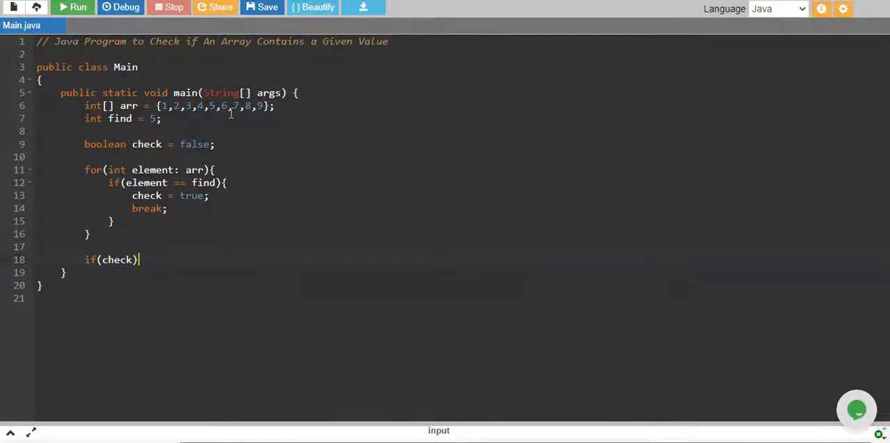
{"action": "type", "text": "{"}
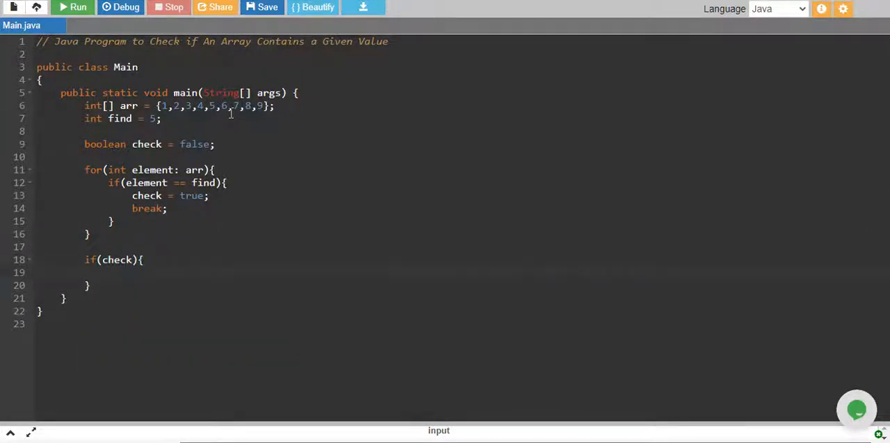
{"action": "type", "text": "System.out.println();"}
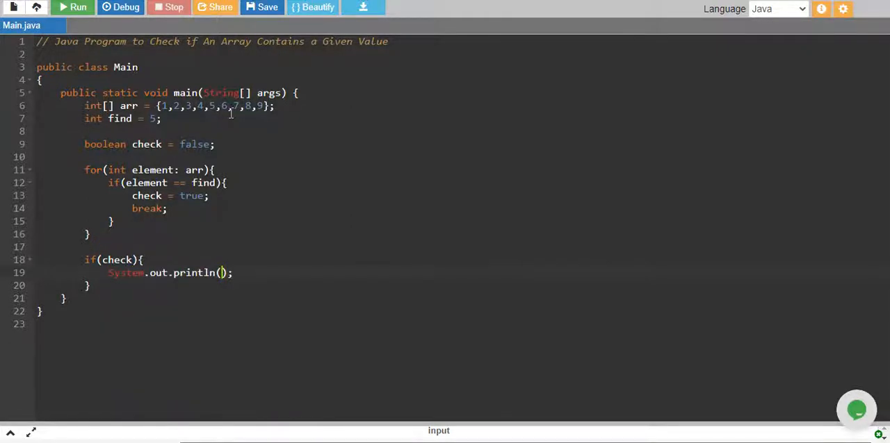
{"action": "type", "text": "find + \""}
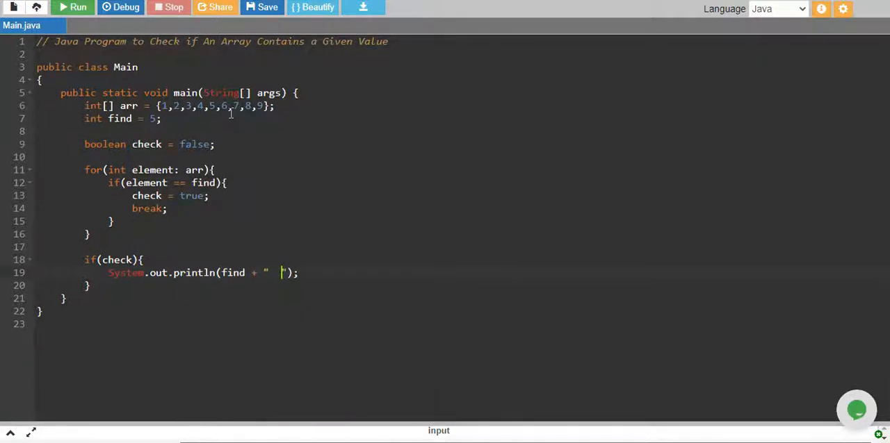
{"action": "type", "text": "is found"}
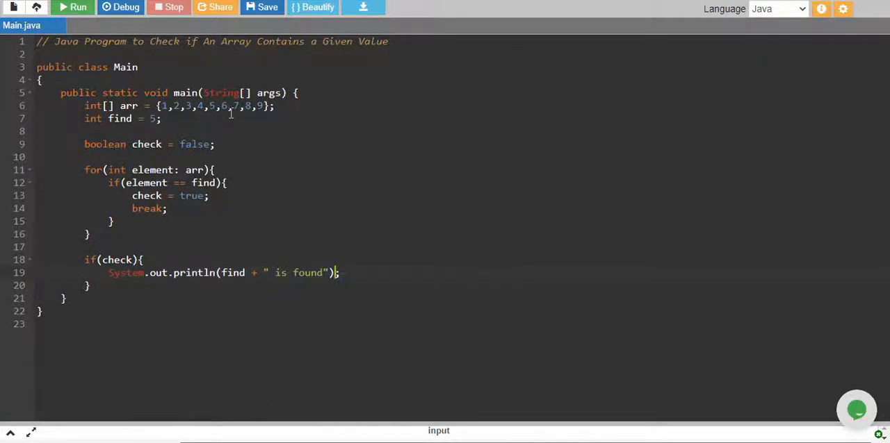
Step: Add the else branch printing find + " not found"
{"action": "type", "text": "elseP"}
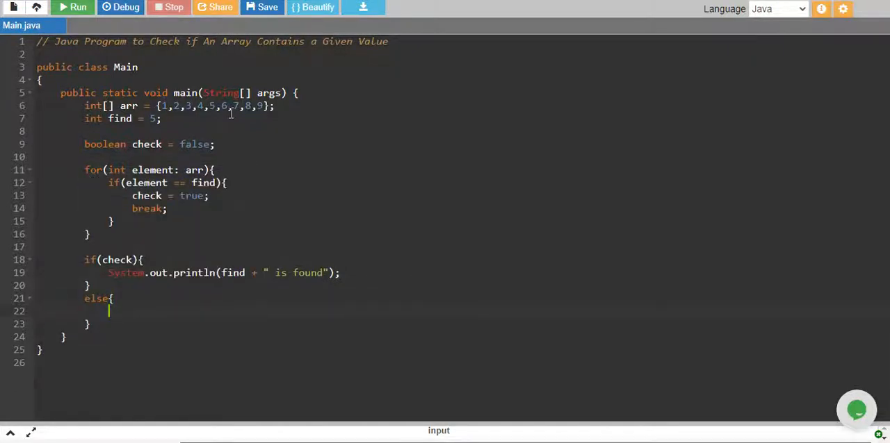
{"action": "type", "text": "System.out.println();"}
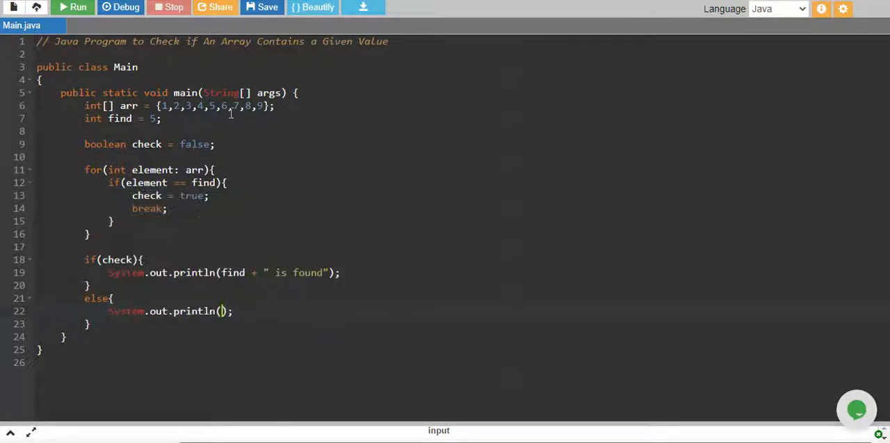
{"action": "type", "text": "find + \""}
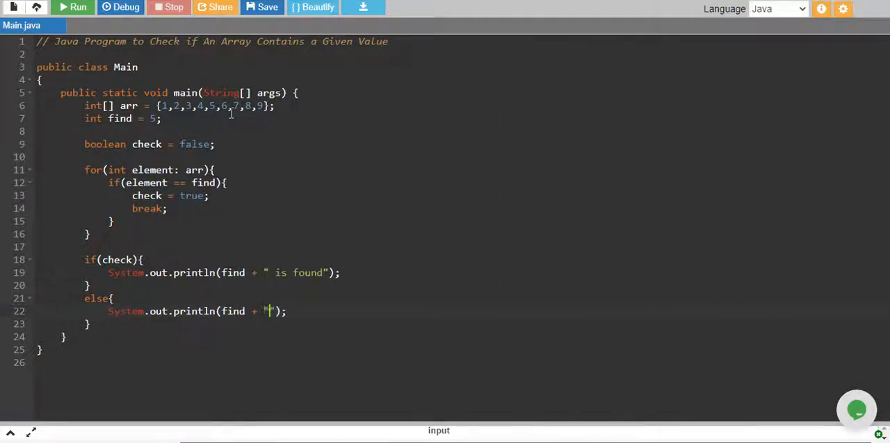
{"action": "type", "text": "not found"}
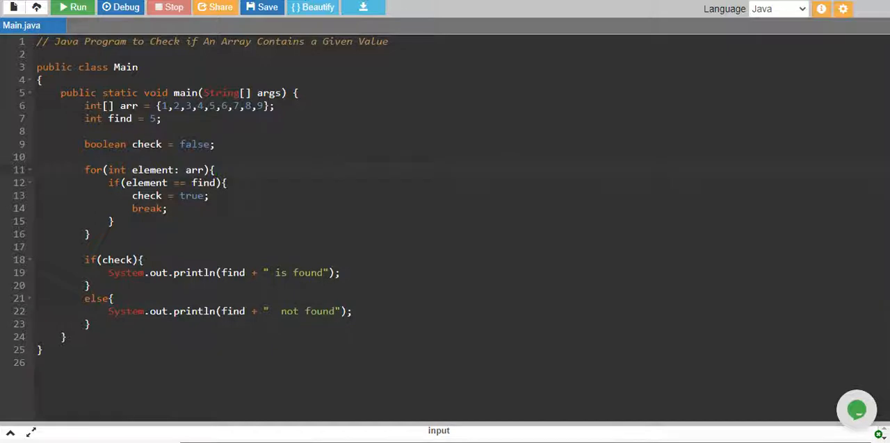
Step: Run to get "5 is found", then change find from 5 to 50 and run again
{"action": "left_click", "coordinate": [72, 7]}
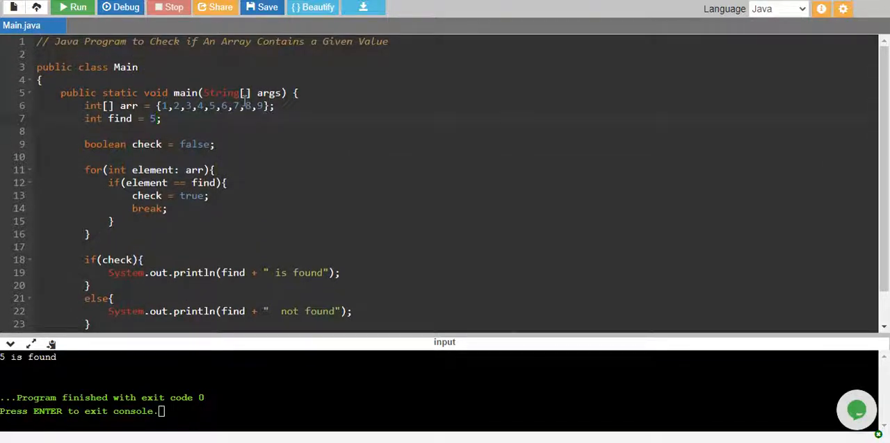
{"action": "left_click", "coordinate": [72, 6]}
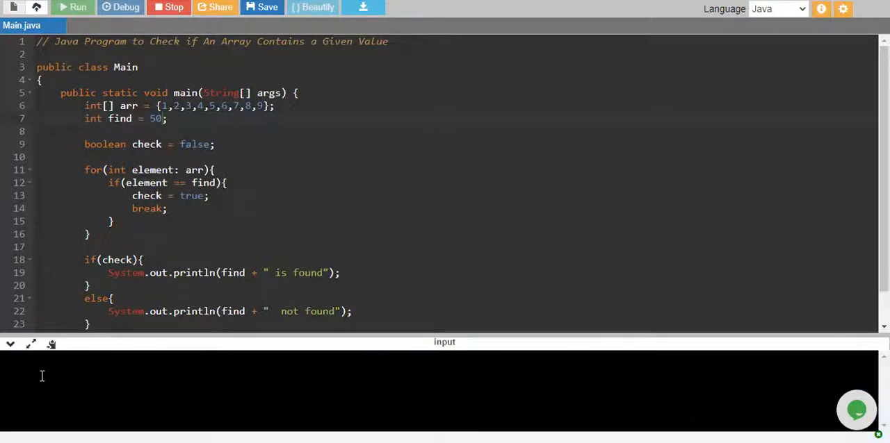
{"action": "left_click", "coordinate": [72, 9]}
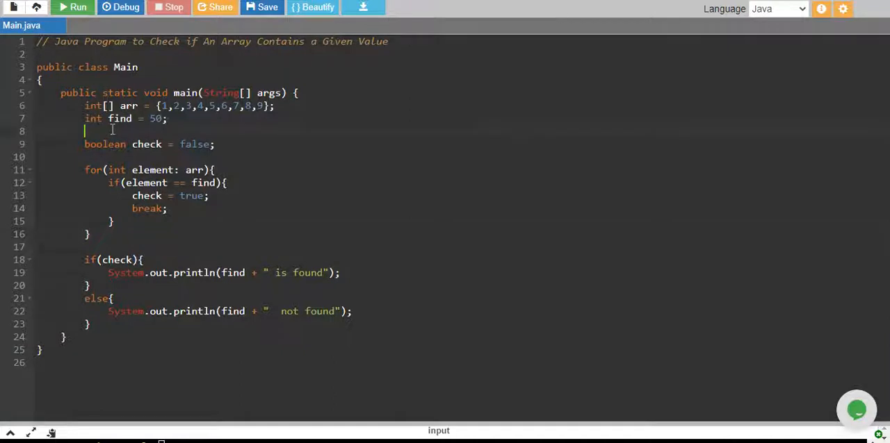
Step: Wrap the old loop check in /* */ and add import java.util.Arrays;
{"action": "type", "text": "/"}
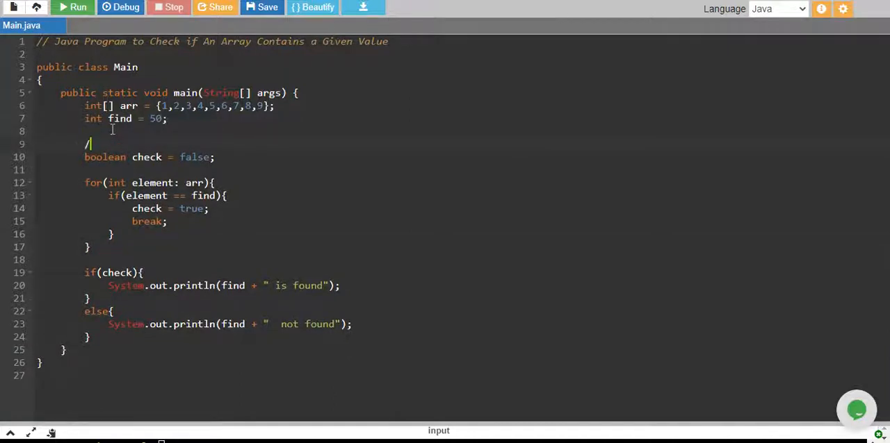
{"action": "type", "text": "*"}
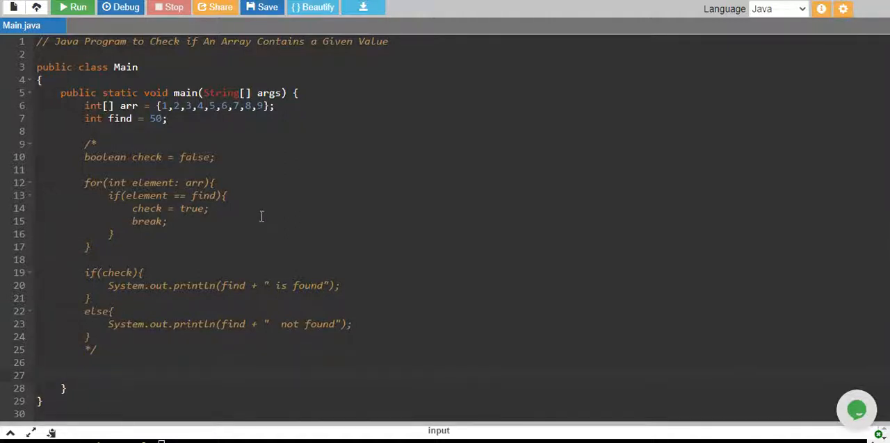
{"action": "left_click", "coordinate": [72, 8]}
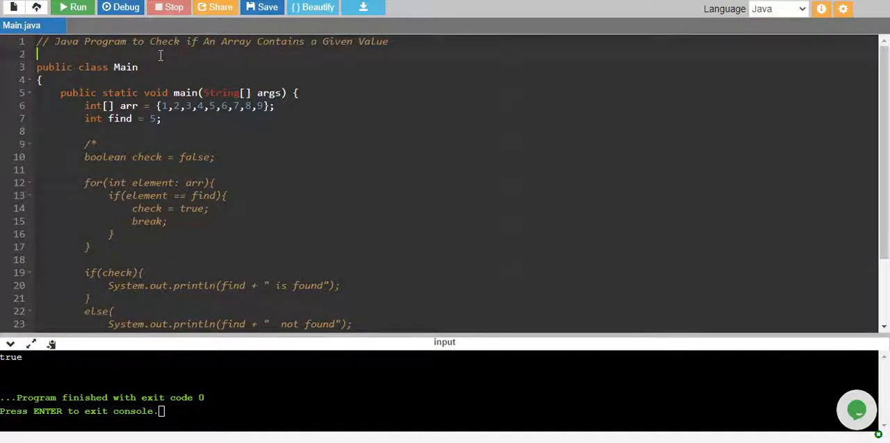
{"action": "type", "text": "import java.util."}
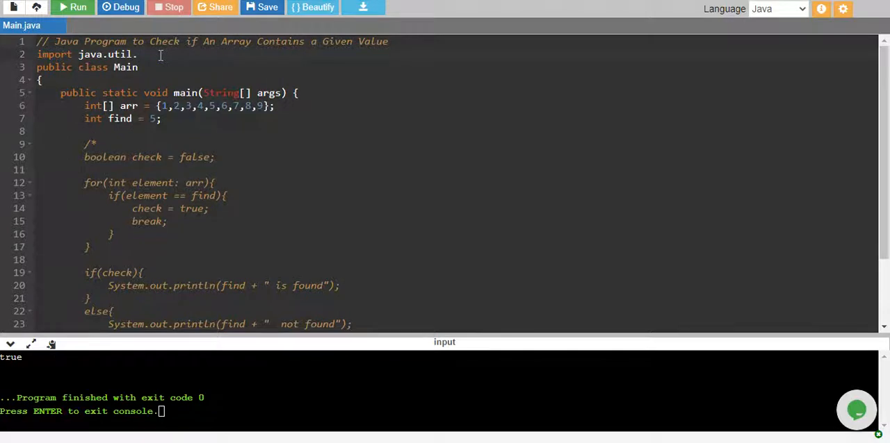
{"action": "type", "text": "Arrays;"}
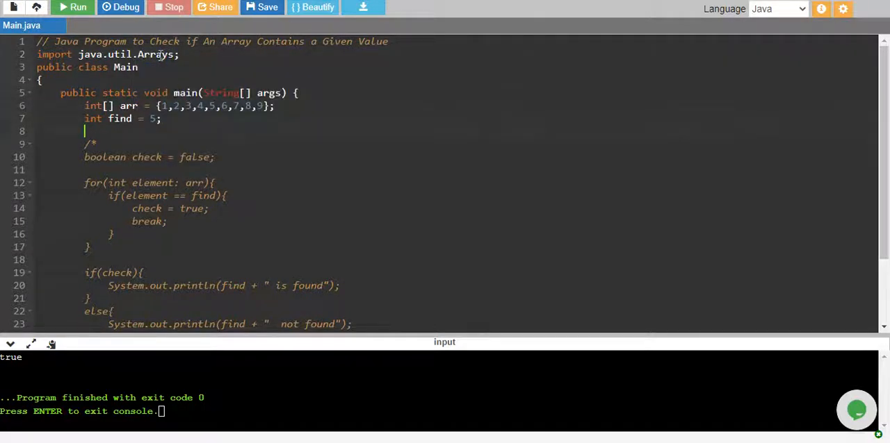
Step: Write boolean found = Arrays.stream(arr).anyMatch(element -> element = find);
{"action": "type", "text": "b"}
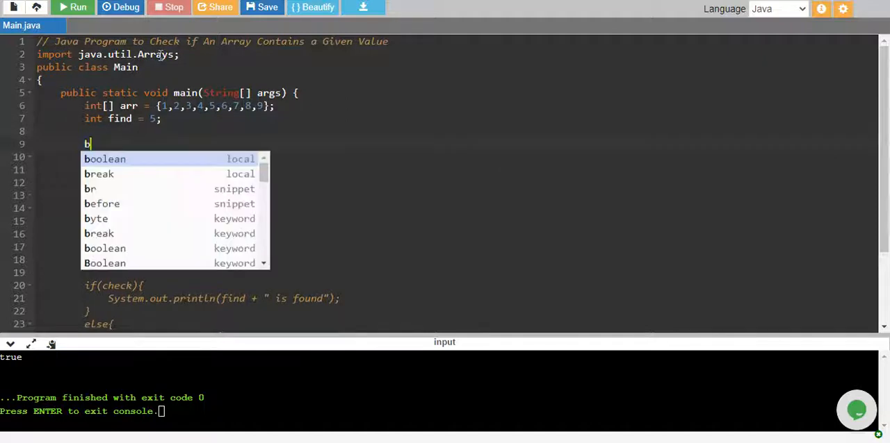
{"action": "type", "text": "oolean found ="}
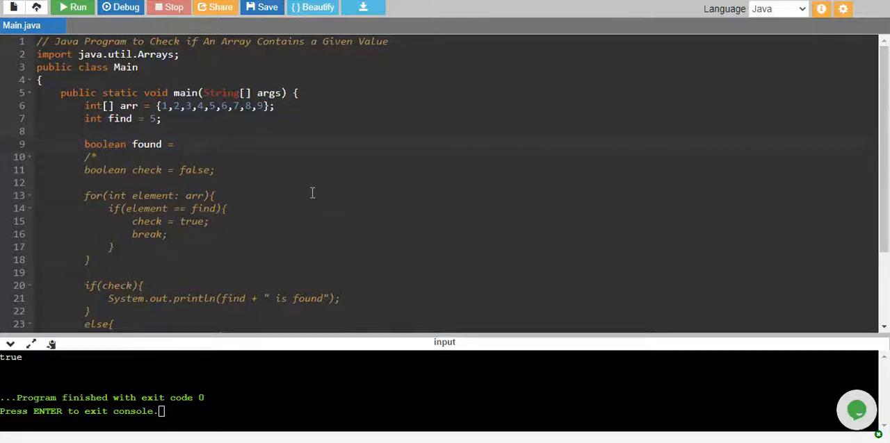
{"action": "type", "text": "Arrays.stream("}
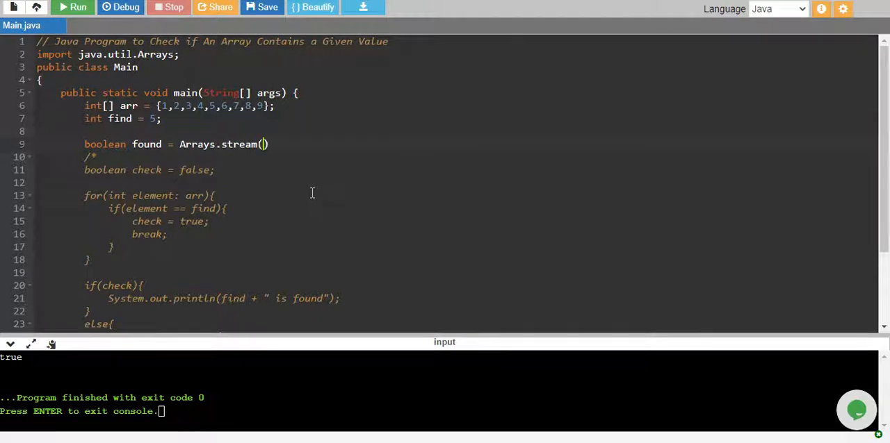
{"action": "type", "text": "arr"}
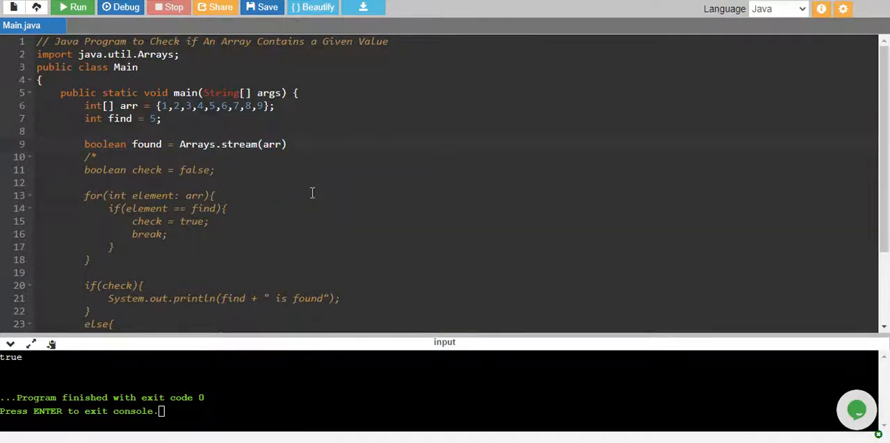
{"action": "type", "text": ".anyma"}
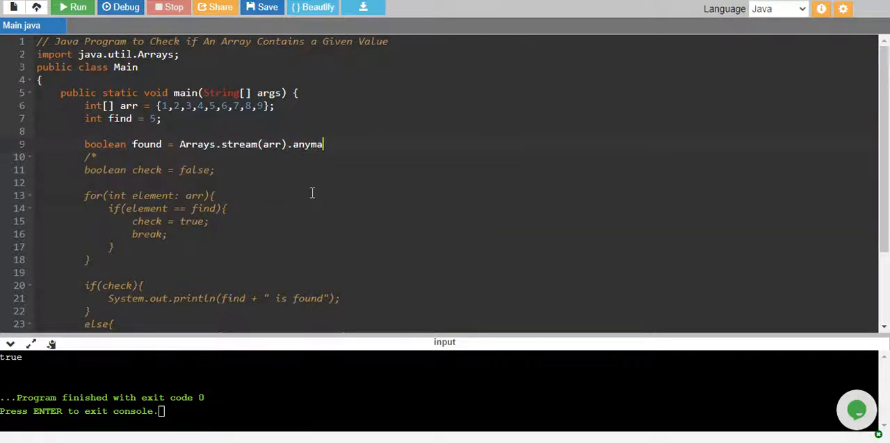
{"action": "type", "text": "tch"}
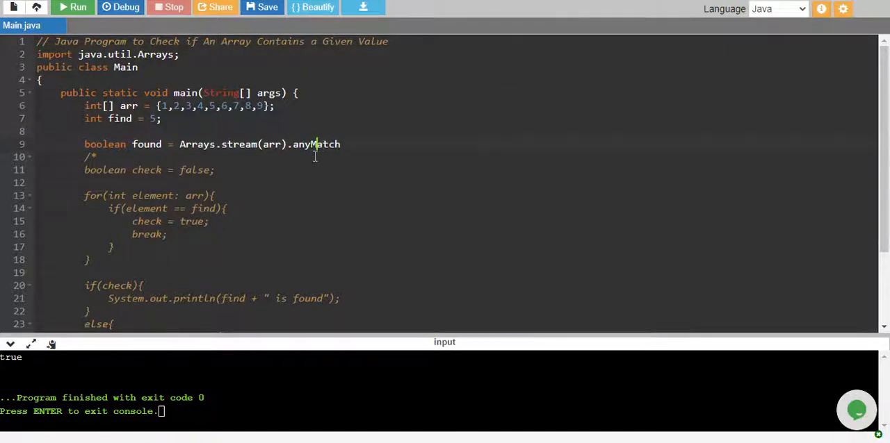
{"action": "type", "text": "()"}
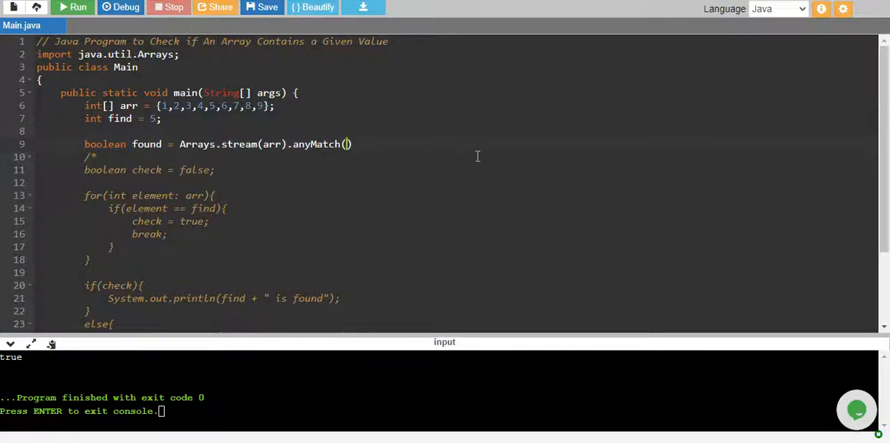
{"action": "type", "text": "element ->"}
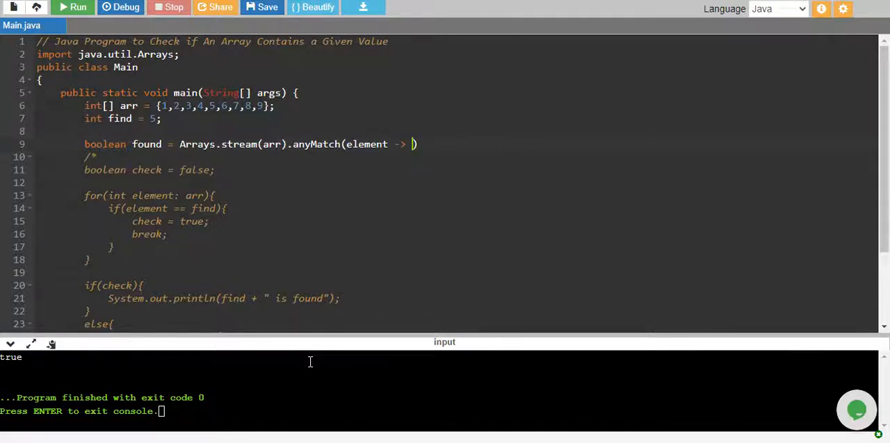
{"action": "type", "text": "element ="}
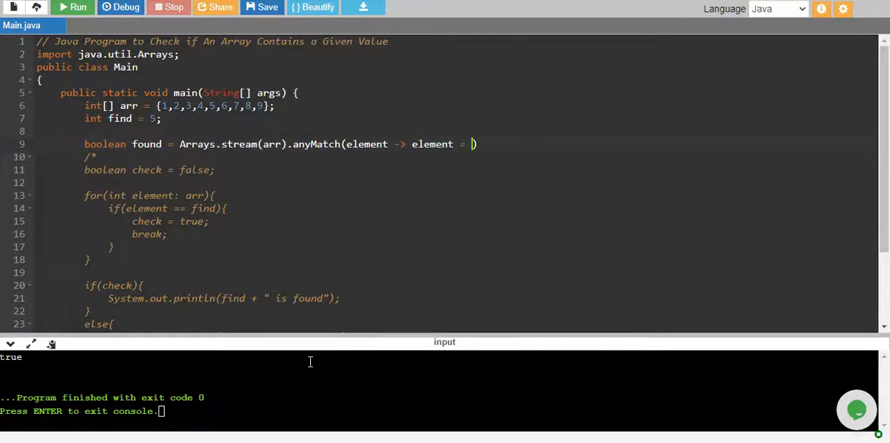
{"action": "type", "text": "find"}
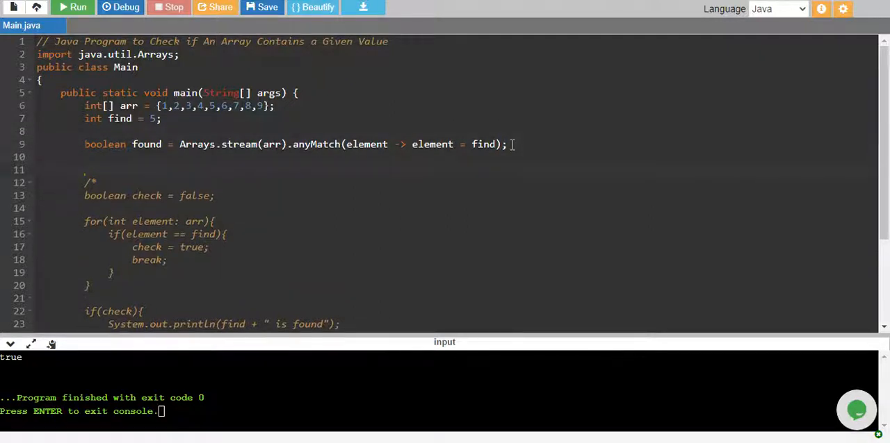
{"action": "type", "text": "prin"}
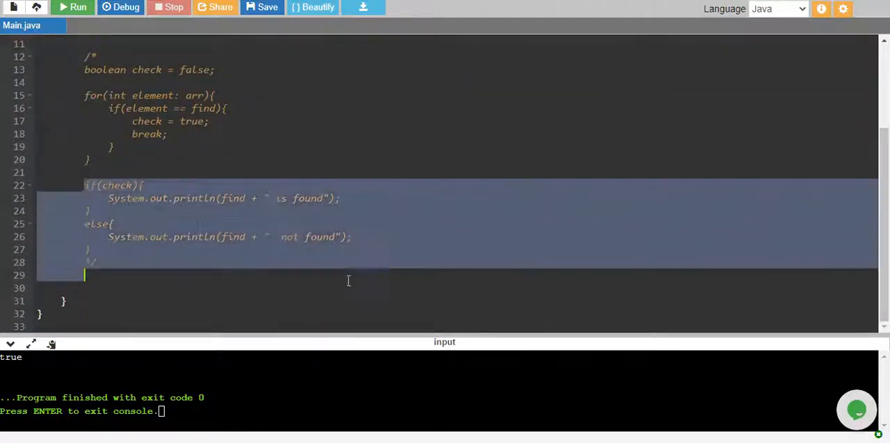
Step: Rename check to found in the if condition and run, hitting a bad lambda return type error
{"action": "scroll", "scroll_direction": "up", "scroll_amount": 3}
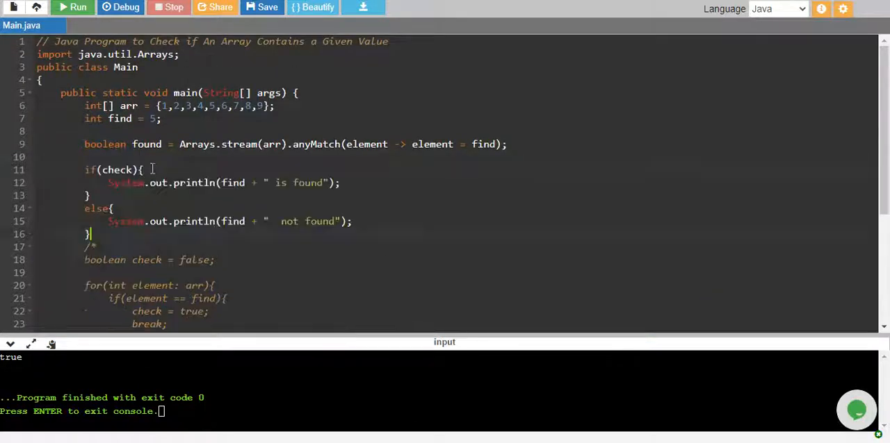
{"action": "double_click", "coordinate": [117, 169]}
{"action": "type", "text": "found"}
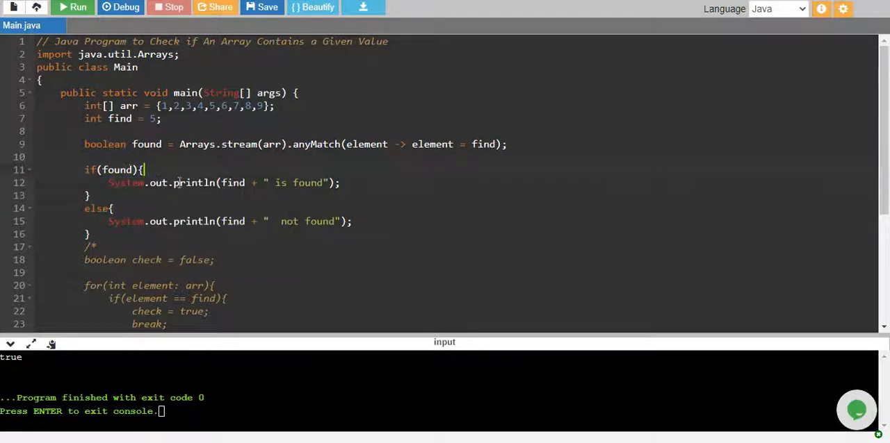
{"action": "left_click", "coordinate": [73, 9]}
{"action": "type", "text": "="}
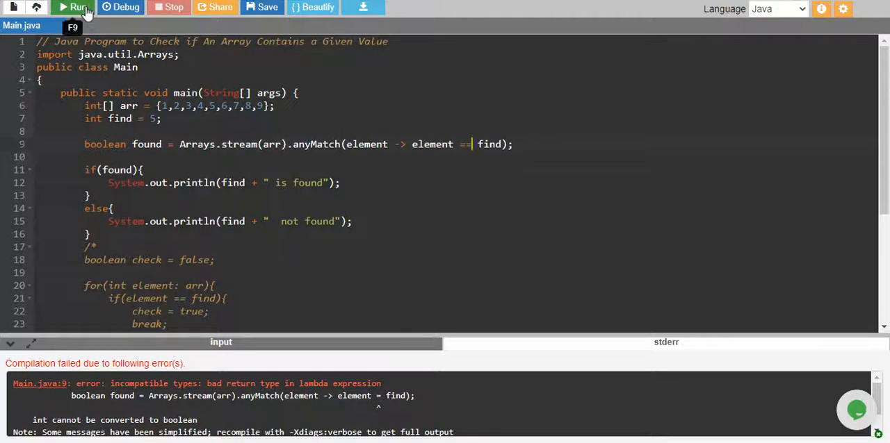
{"action": "left_click", "coordinate": [72, 6]}
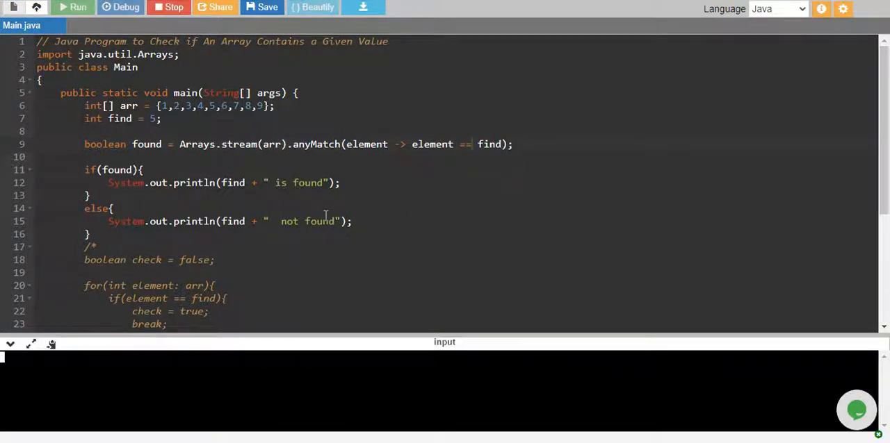
{"action": "left_click", "coordinate": [72, 9]}
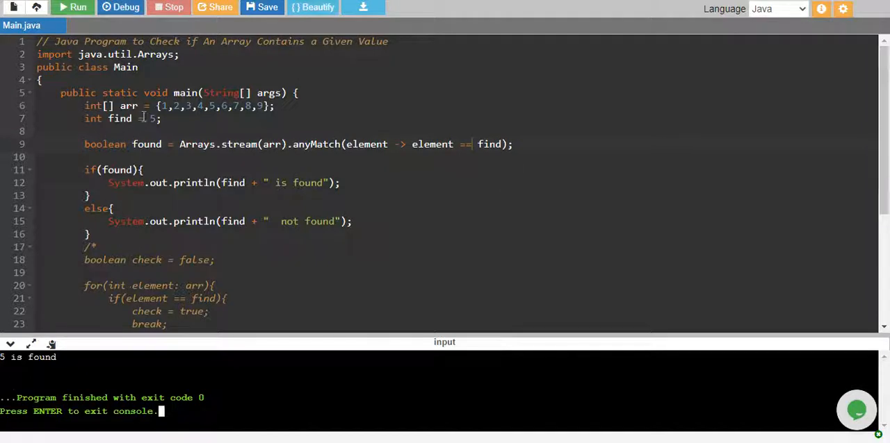
{"action": "type", "text": "1"}
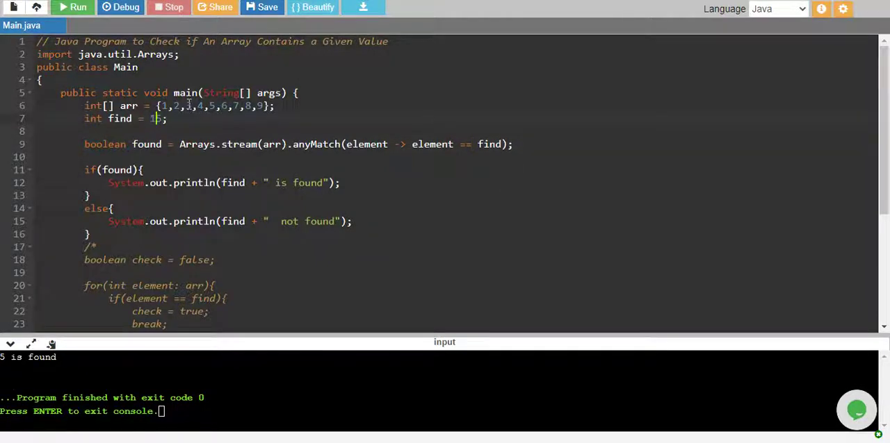
{"action": "left_click", "coordinate": [78, 8]}
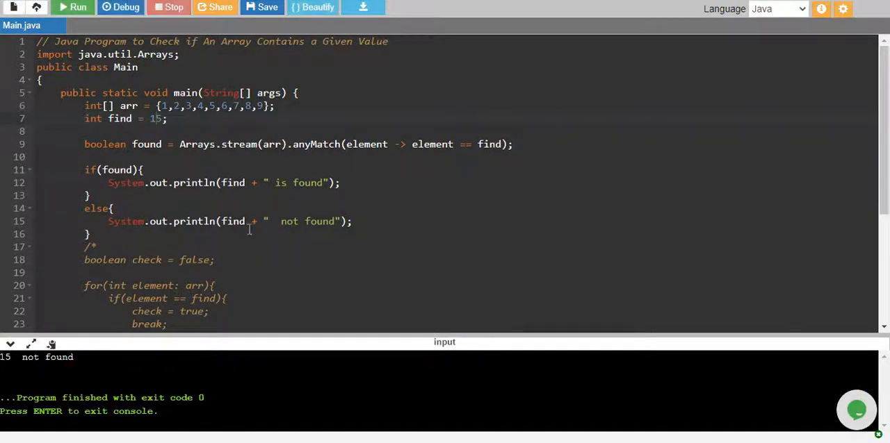
{"action": "scroll", "scroll_direction": "up", "scroll_amount": 3}
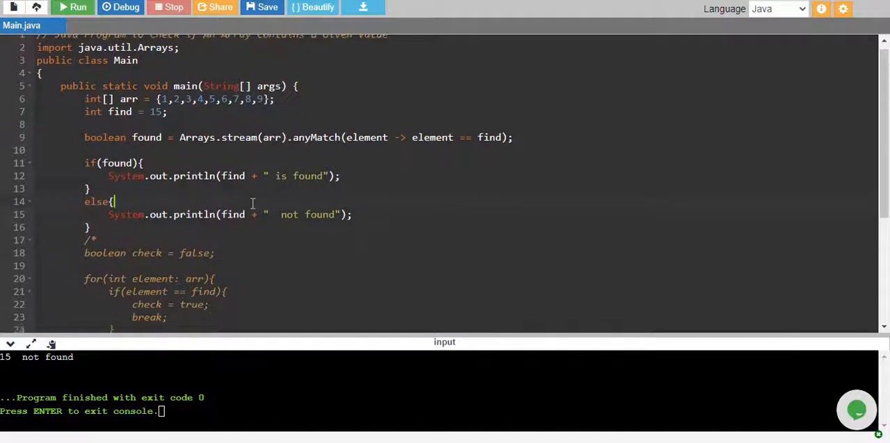
{"action": "scroll", "scroll_direction": "up", "scroll_amount": 3}
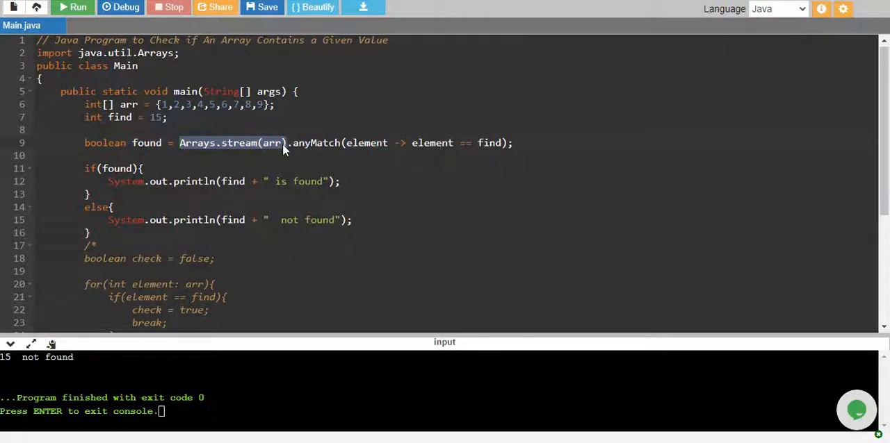
Step: Comment out the int[] arr and int find lines with //, leaving a blank line
{"action": "left_click", "coordinate": [291, 141]}
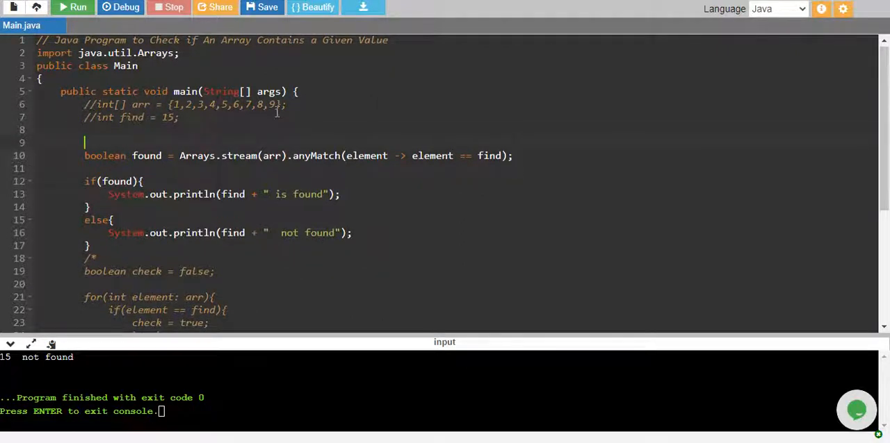
Step: Declare String[] strings = {"Java", "Python", "C++", "Programming"};
{"action": "type", "text": "String[] strings = {\"Java"}
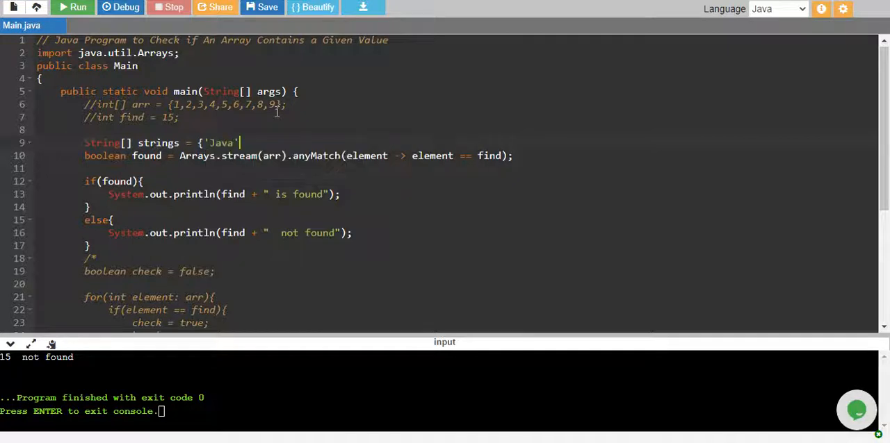
{"action": "type", "text": ", 'Python'"}
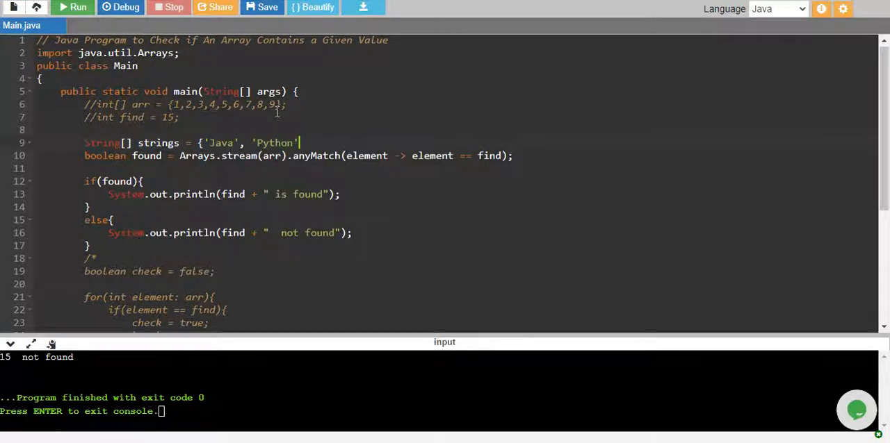
{"action": "type", "text": ", '"}
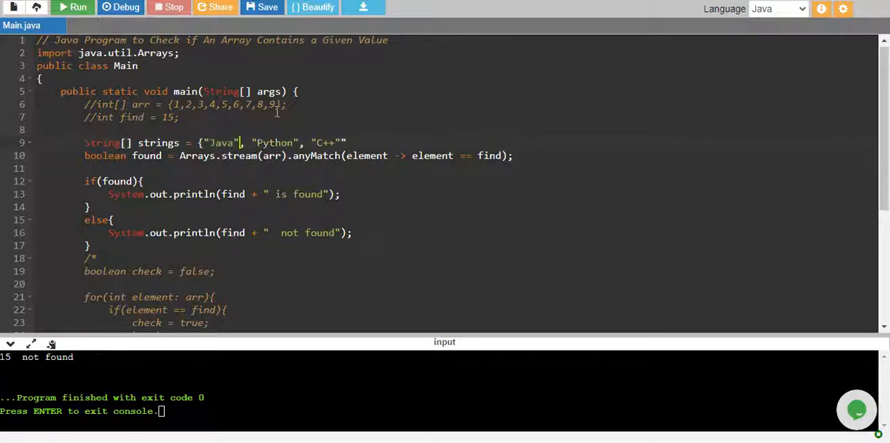
{"action": "type", "text": ","}
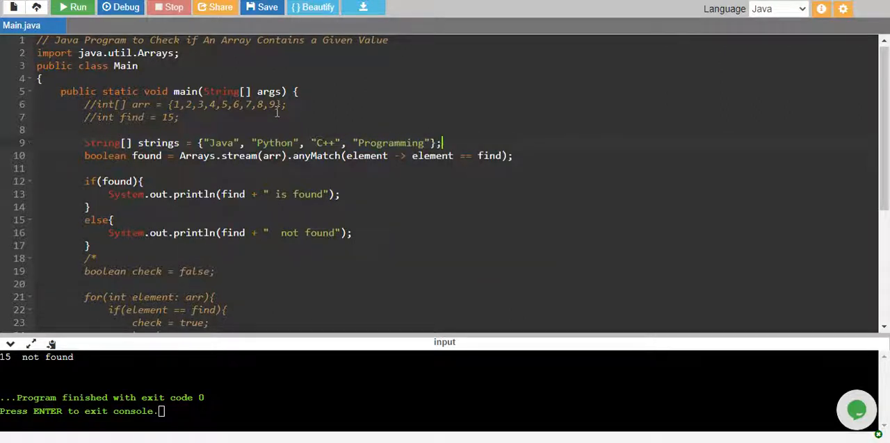
Step: Declare String find = "Java";
{"action": "type", "text": "st"}
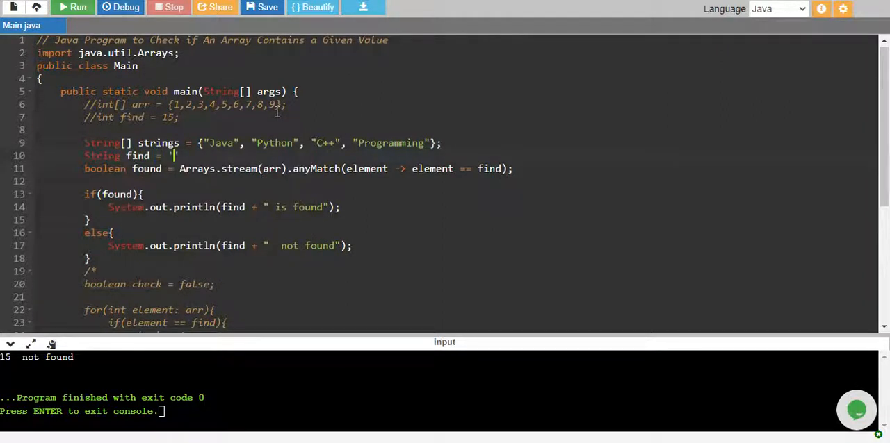
{"action": "type", "text": "\"Java\";"}
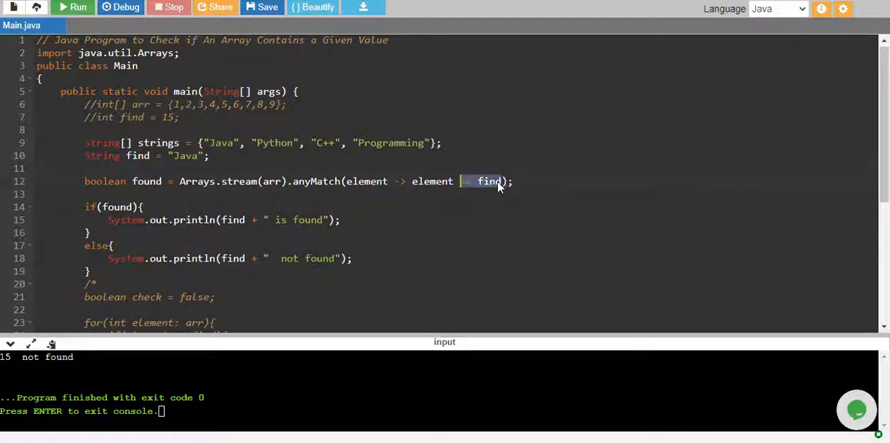
Step: Change the anyMatch lambda to element -> element.equals(find)
{"action": "type", "text": "."}
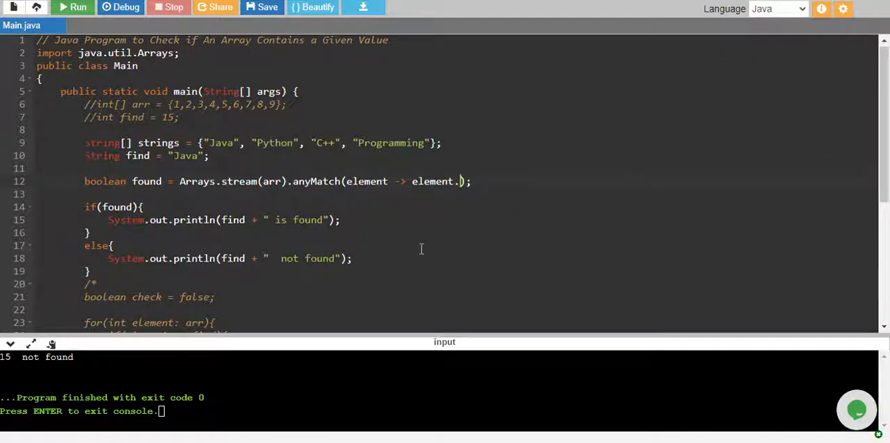
{"action": "type", "text": "equals("}
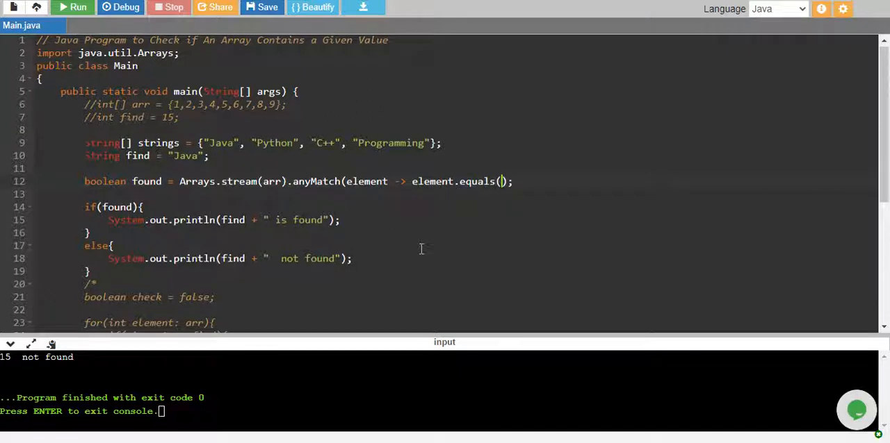
{"action": "type", "text": "find"}
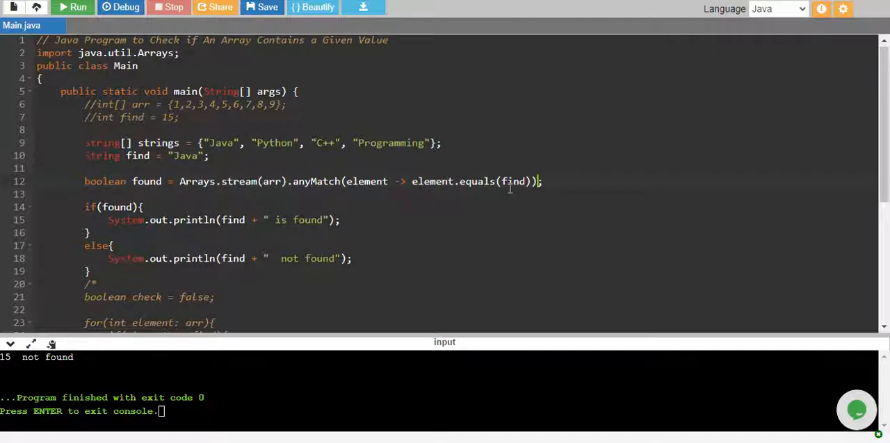
{"action": "mouse_move", "coordinate": [442, 180]}
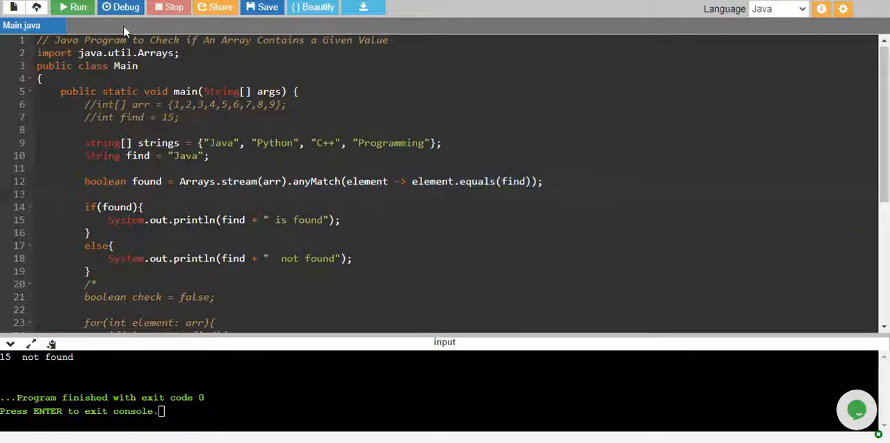
Step: Run, hit the cannot-find-symbol arr error, and change the stream to Arrays.stream(strings)
{"action": "left_click", "coordinate": [73, 7]}
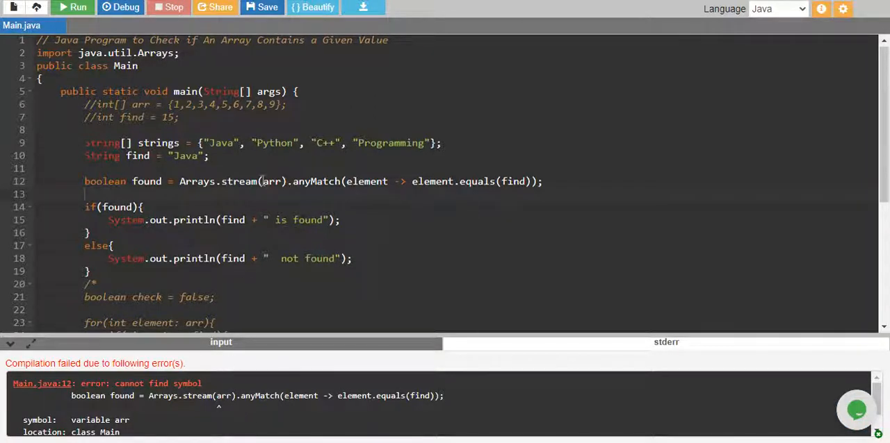
{"action": "type", "text": "strin"}
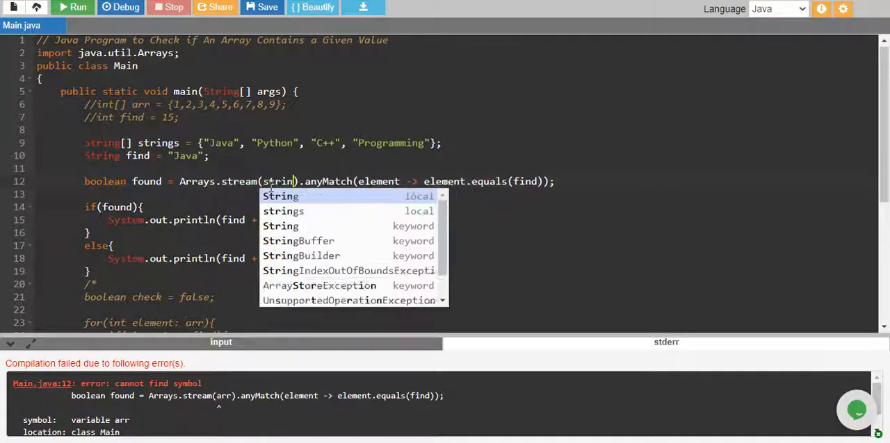
{"action": "left_click", "coordinate": [283, 212]}
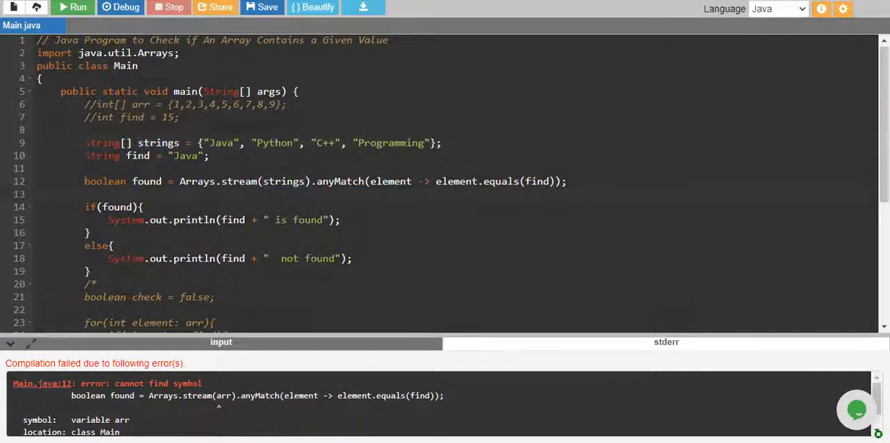
Step: Run the corrected program, printing "Java is found"
{"action": "left_click", "coordinate": [72, 7]}
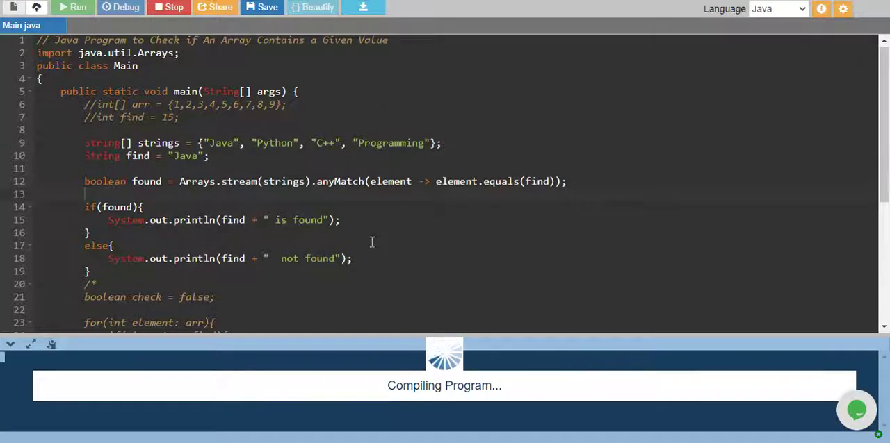
{"action": "left_click", "coordinate": [78, 7]}
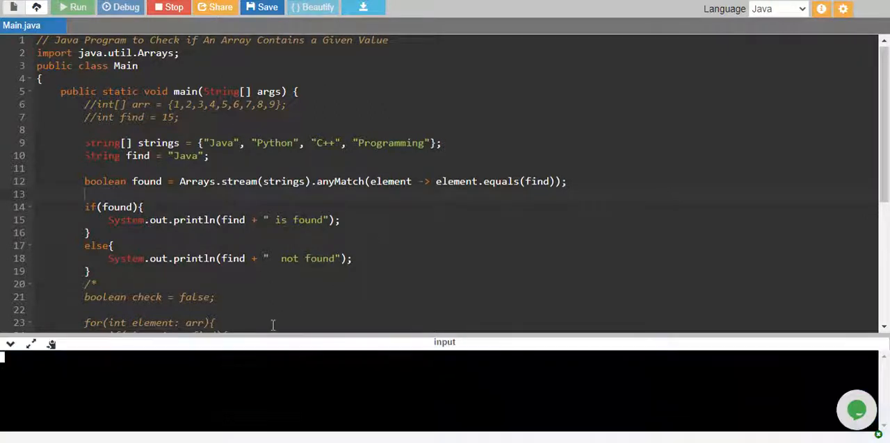
{"action": "left_click", "coordinate": [72, 7]}
{"action": "type", "text": "j"}
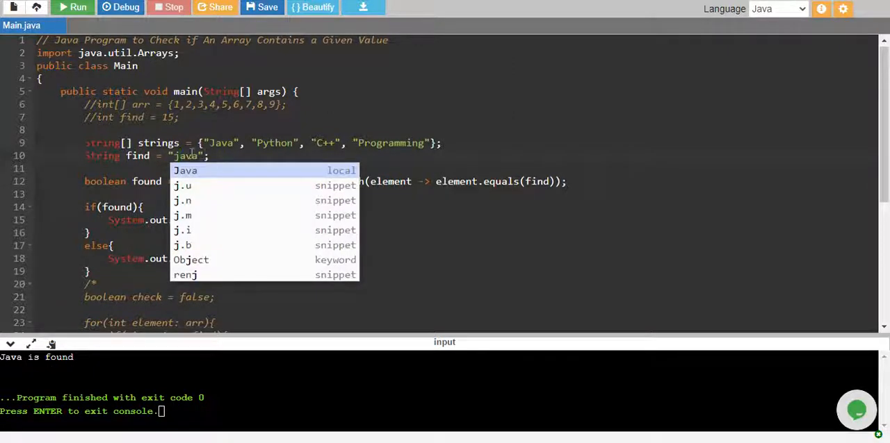
Step: Run with find = "java" to get "java not found", then restore find to "Java"
{"action": "left_click", "coordinate": [72, 9]}
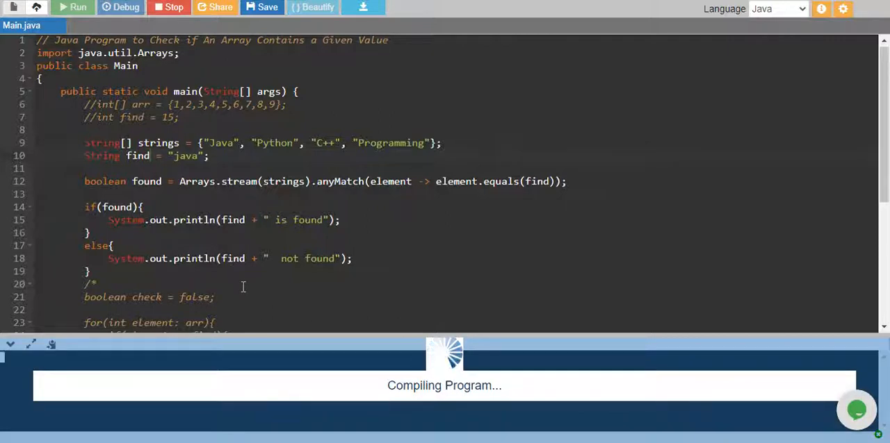
{"action": "left_click", "coordinate": [73, 7]}
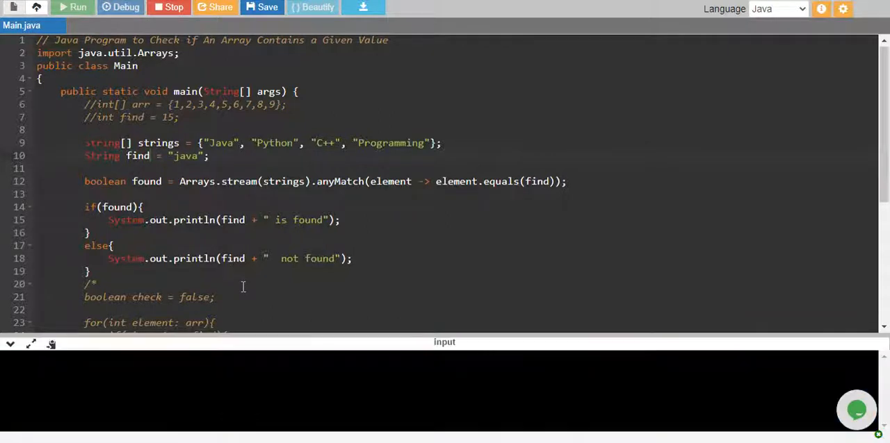
{"action": "left_click", "coordinate": [72, 7]}
{"action": "type", "text": "J"}
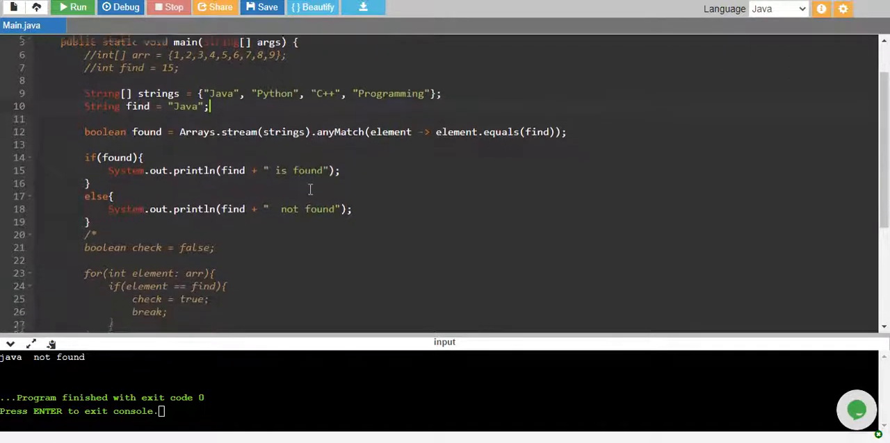
{"action": "scroll", "scroll_direction": "up", "scroll_amount": 3}
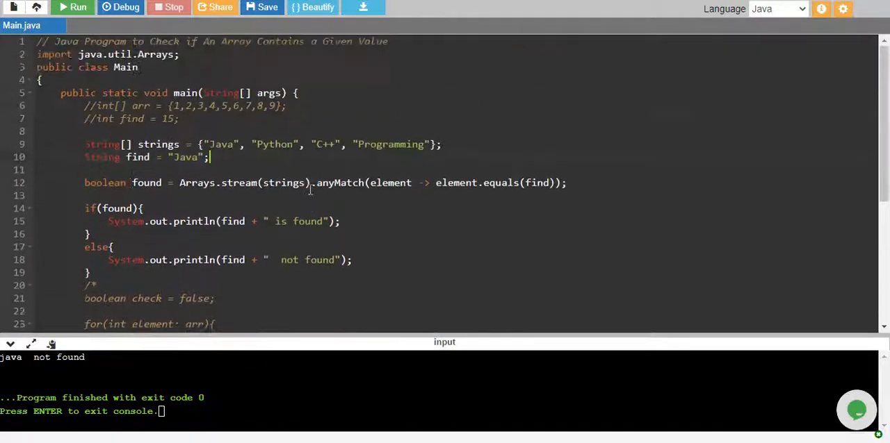
{"action": "scroll", "scroll_direction": "down", "scroll_amount": 3}
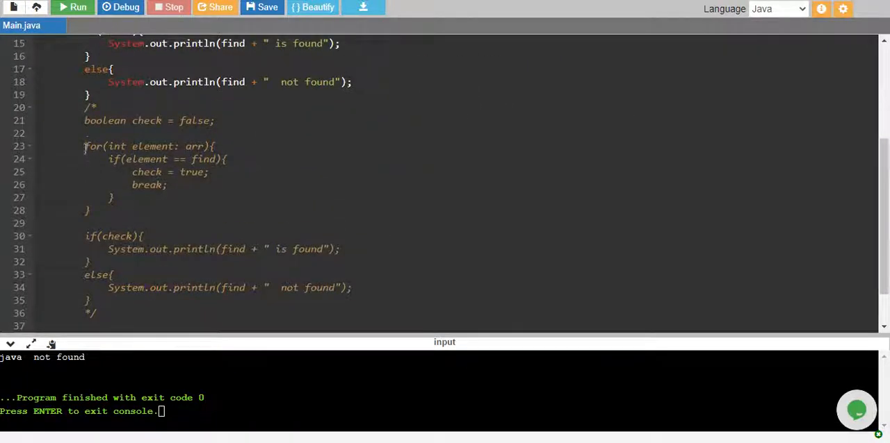
{"action": "scroll", "scroll_direction": "up", "scroll_amount": 3}
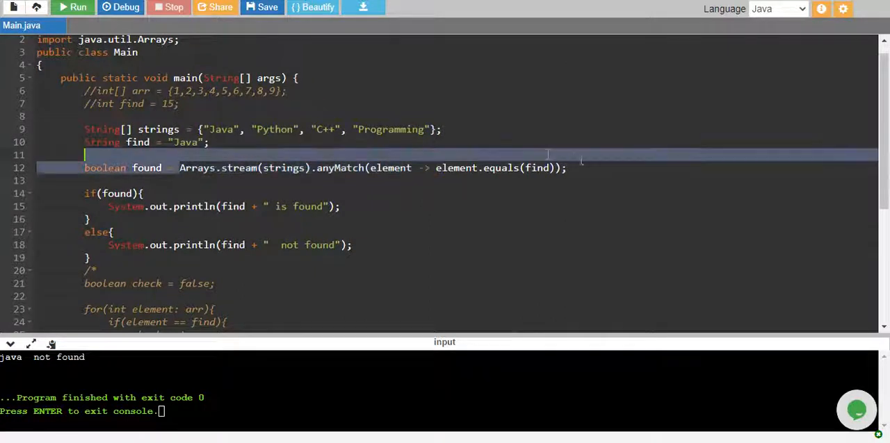
{"action": "scroll", "scroll_direction": "up", "scroll_amount": 3}
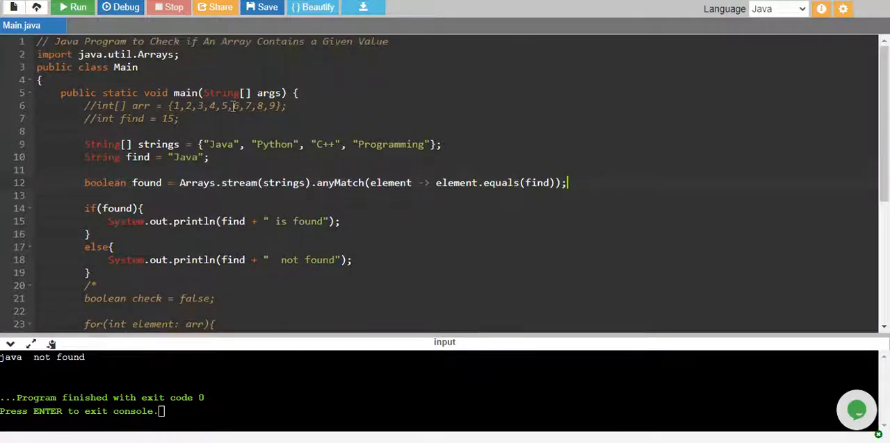